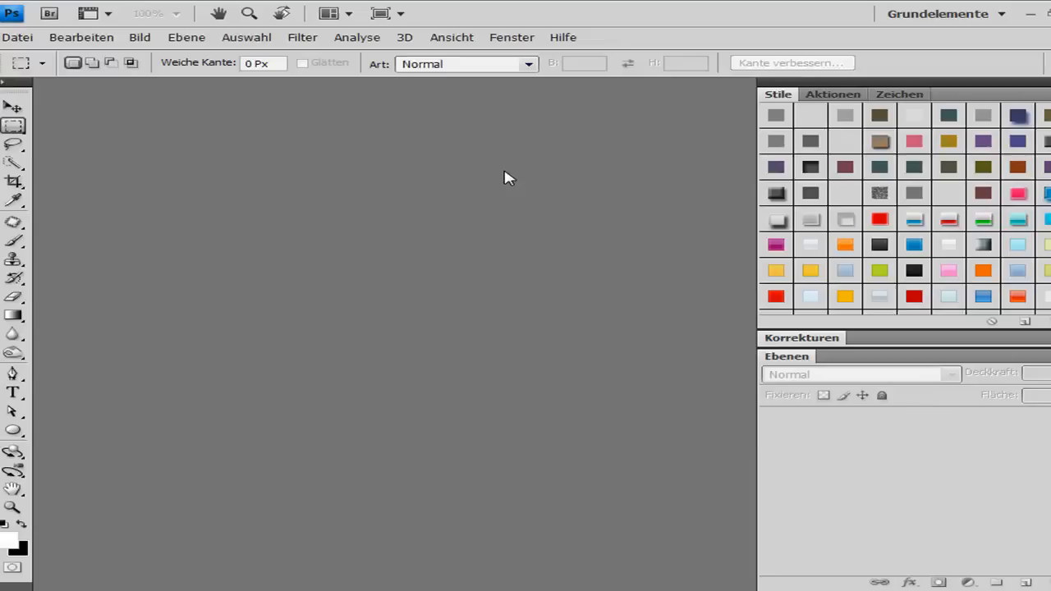
mouse_move(256, 154)
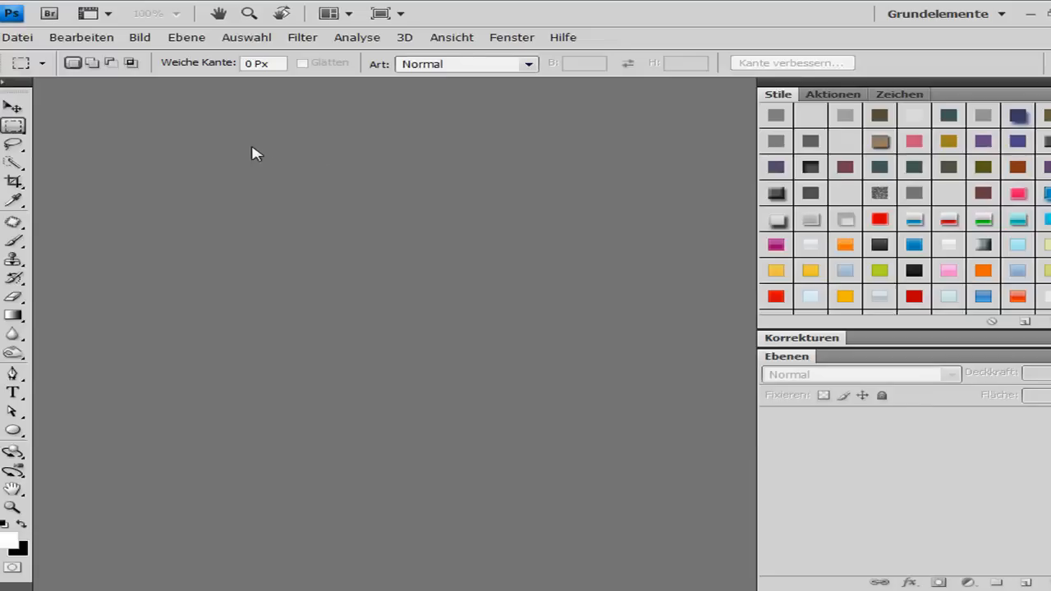
mouse_move(555, 37)
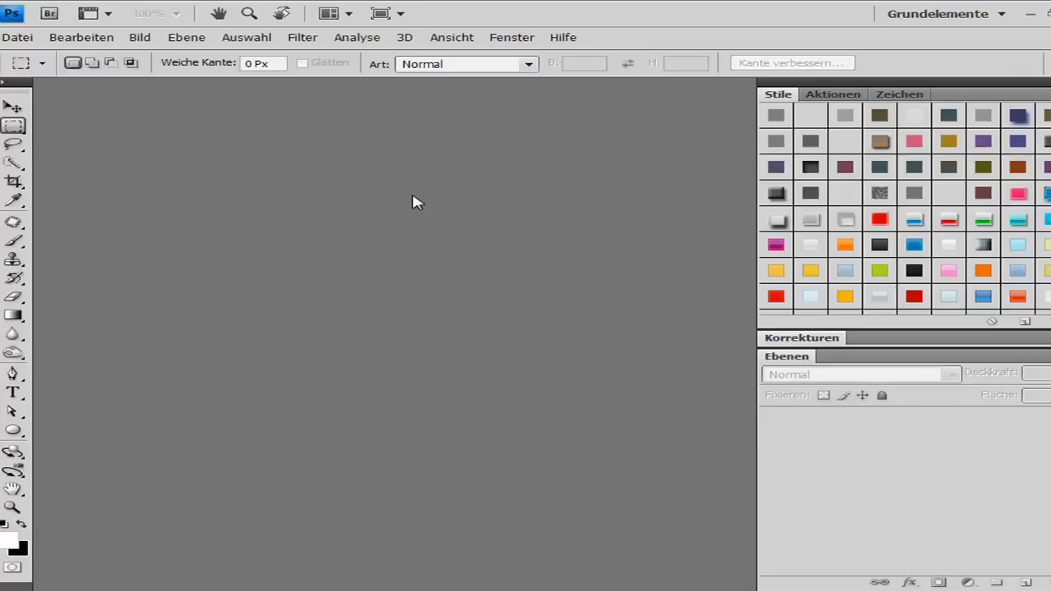
mouse_move(443, 200)
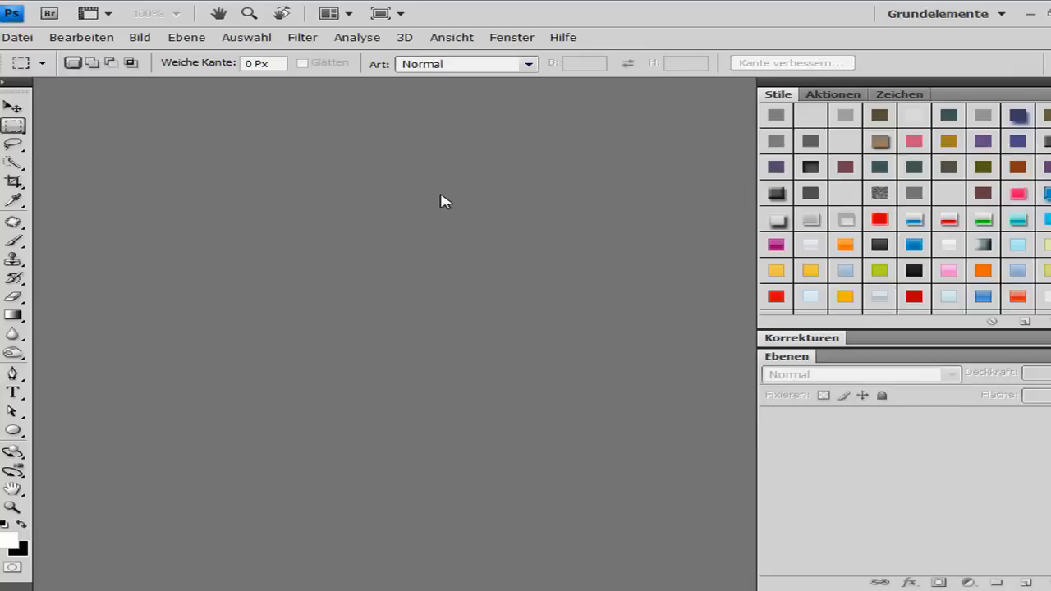
mouse_move(243, 167)
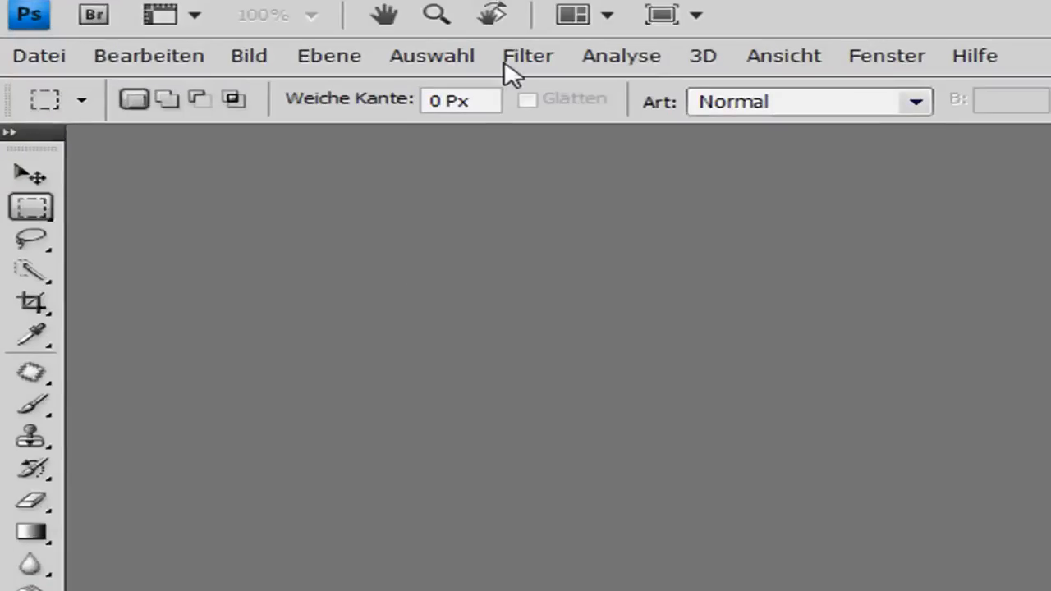
mouse_move(149, 56)
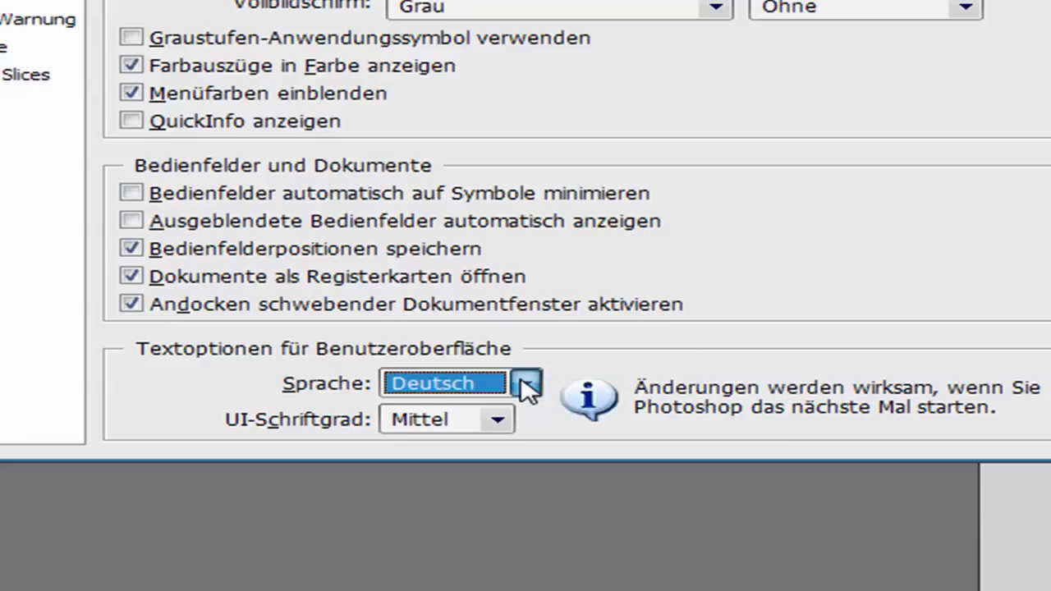
Check the Sprache dropdown in Benutzeroberfläche preferences, which lists only Deutsch
click(525, 383)
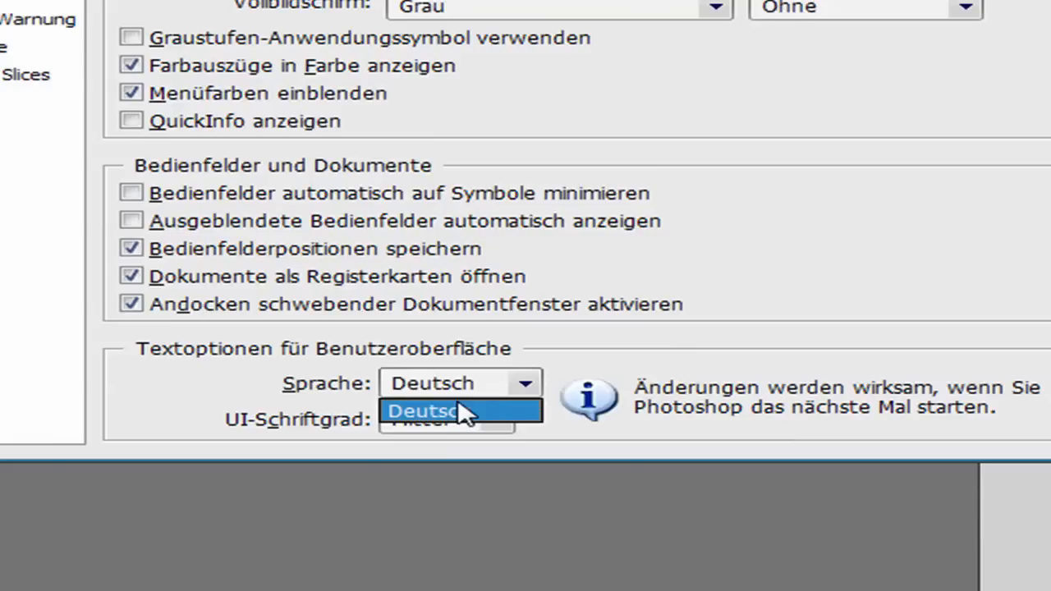
click(460, 410)
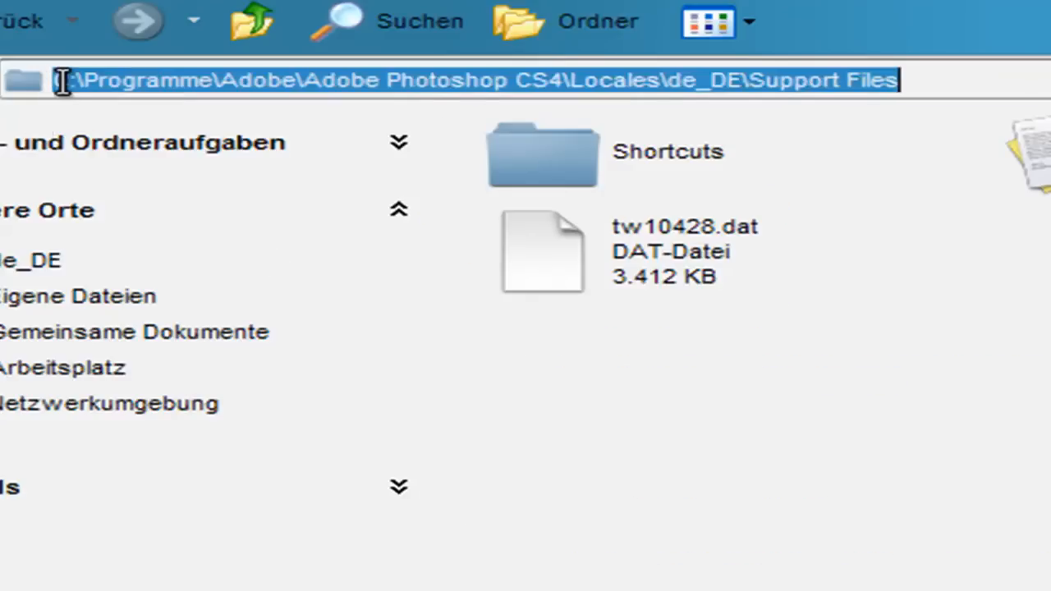
mouse_move(217, 90)
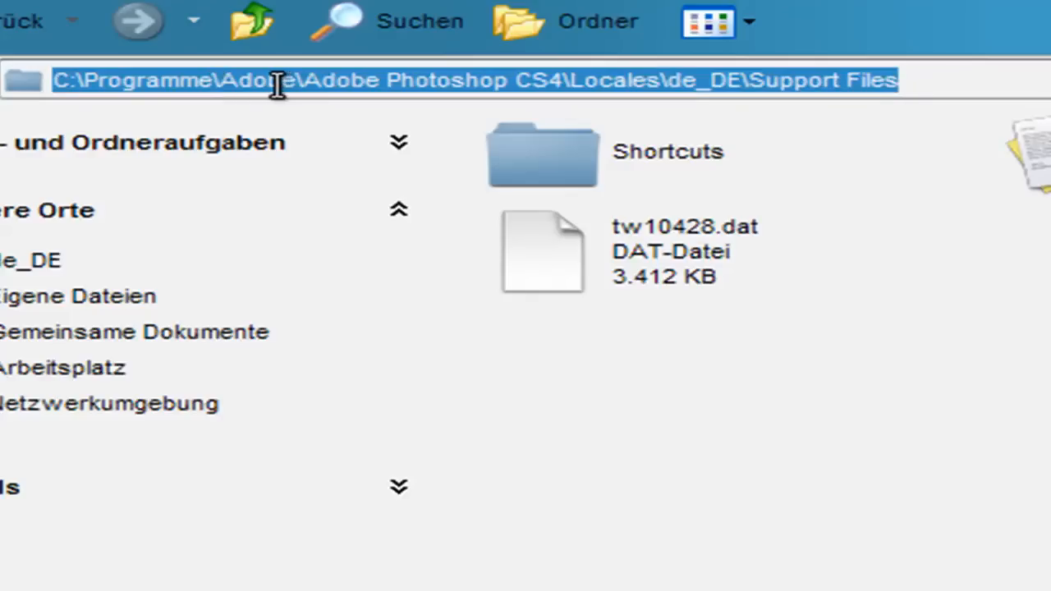
mouse_move(190, 82)
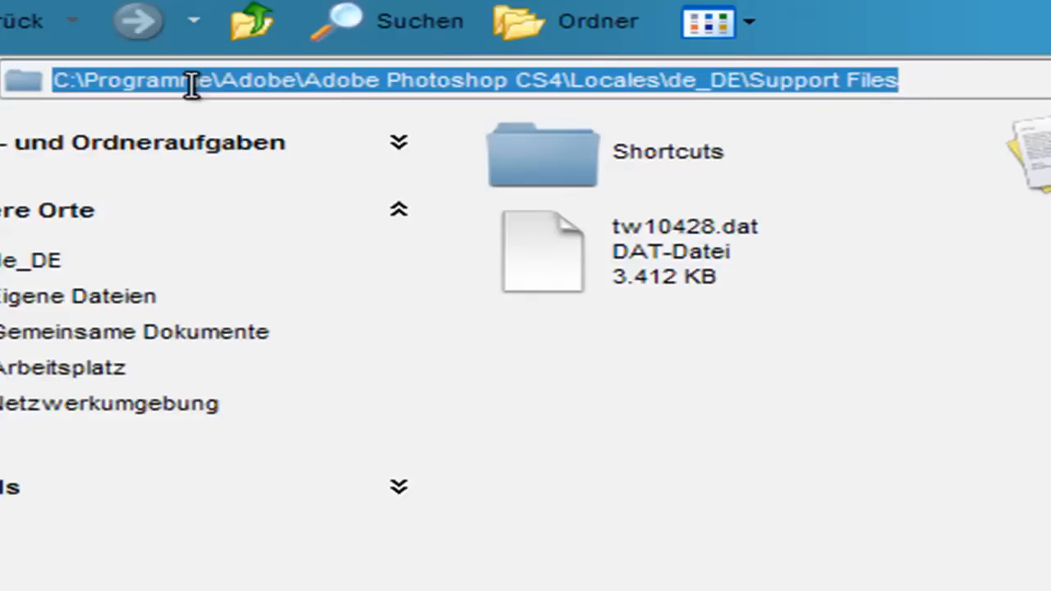
mouse_move(486, 92)
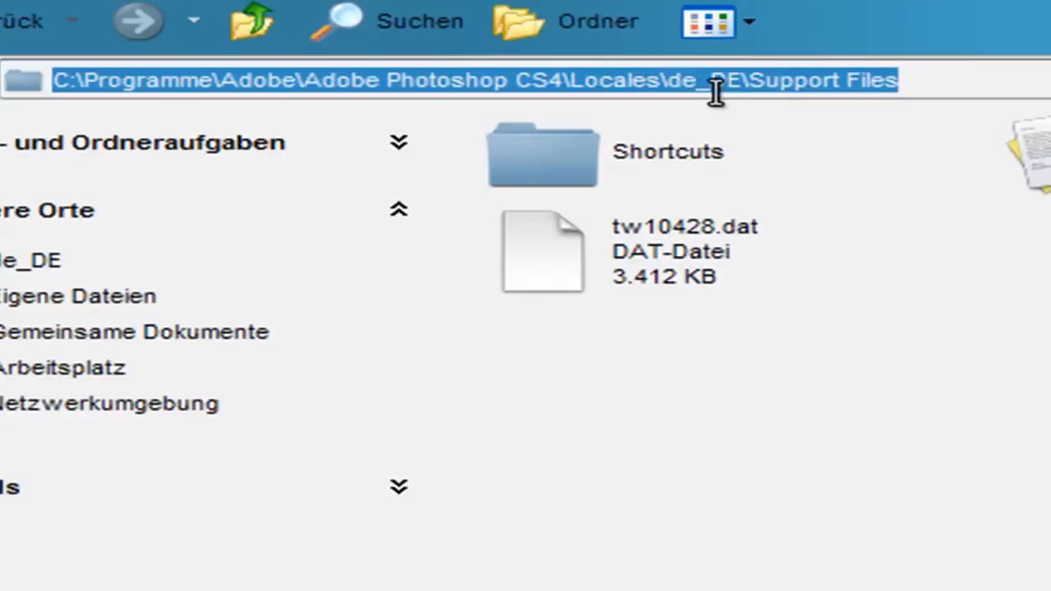
mouse_move(690, 90)
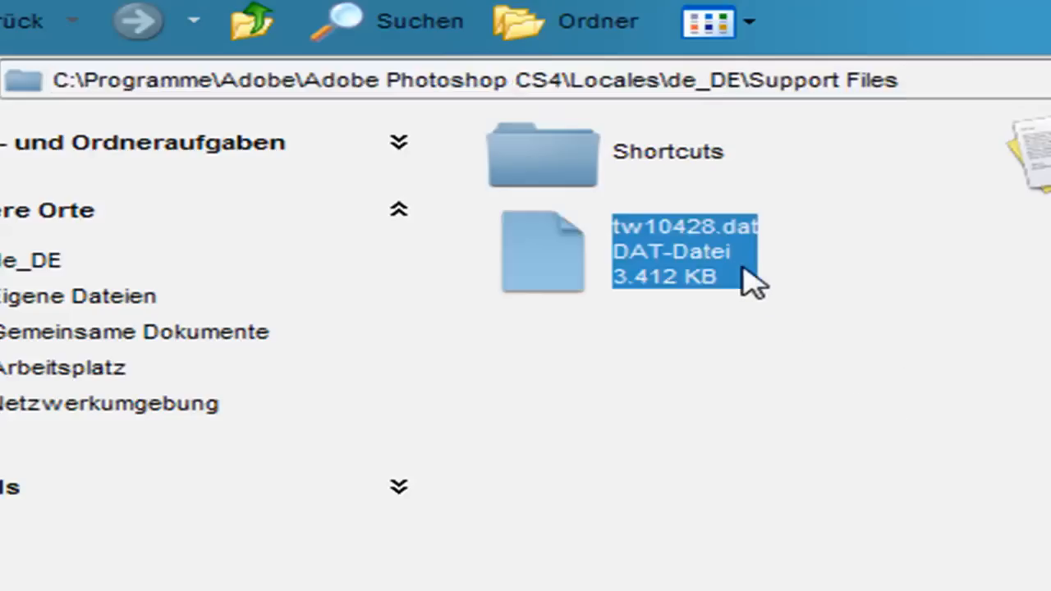
mouse_move(689, 233)
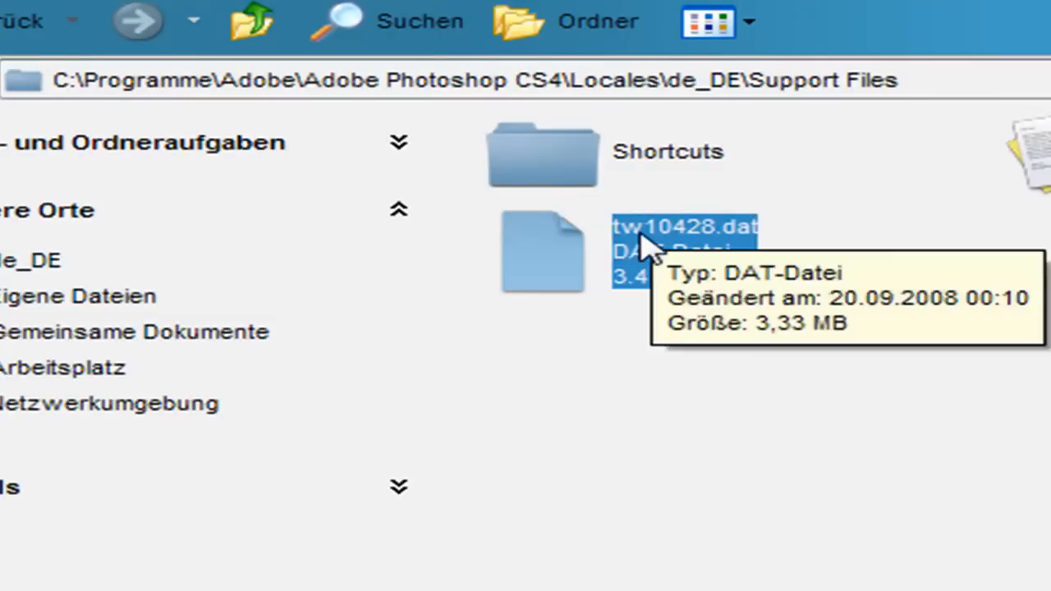
mouse_move(731, 243)
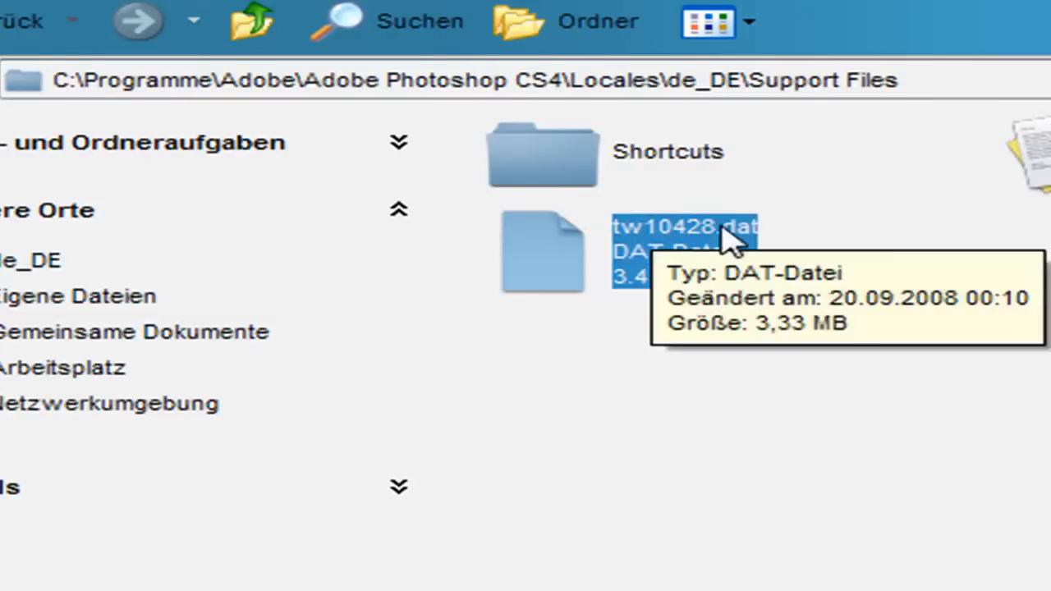
mouse_move(706, 254)
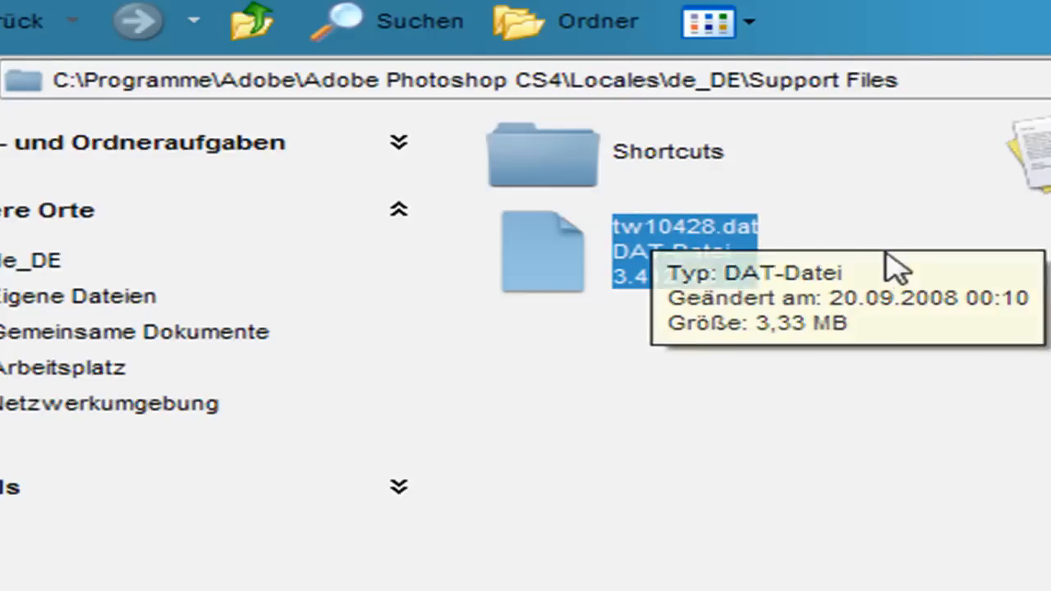
mouse_move(747, 246)
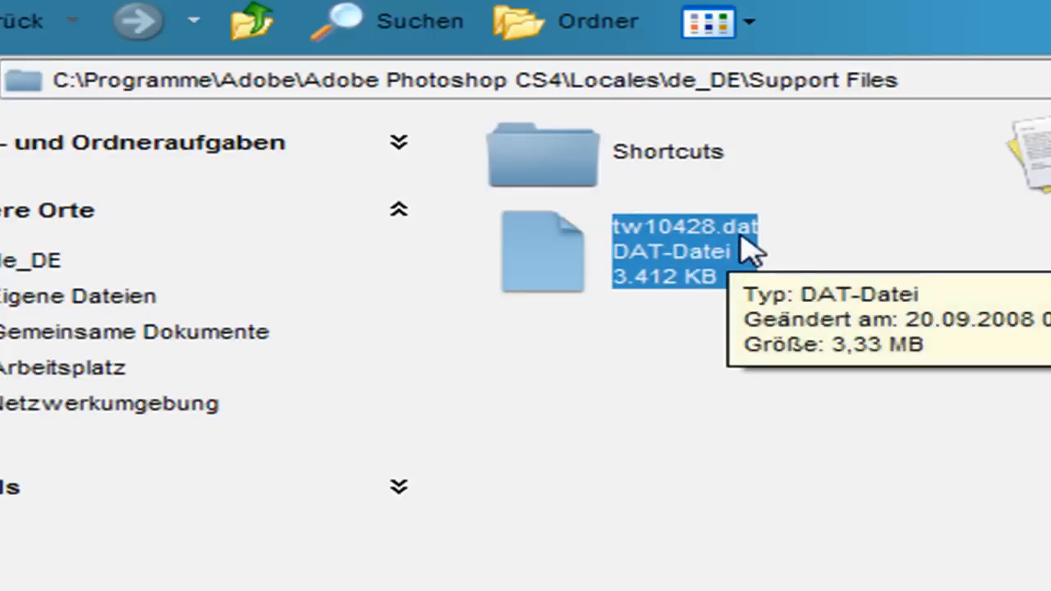
mouse_move(715, 427)
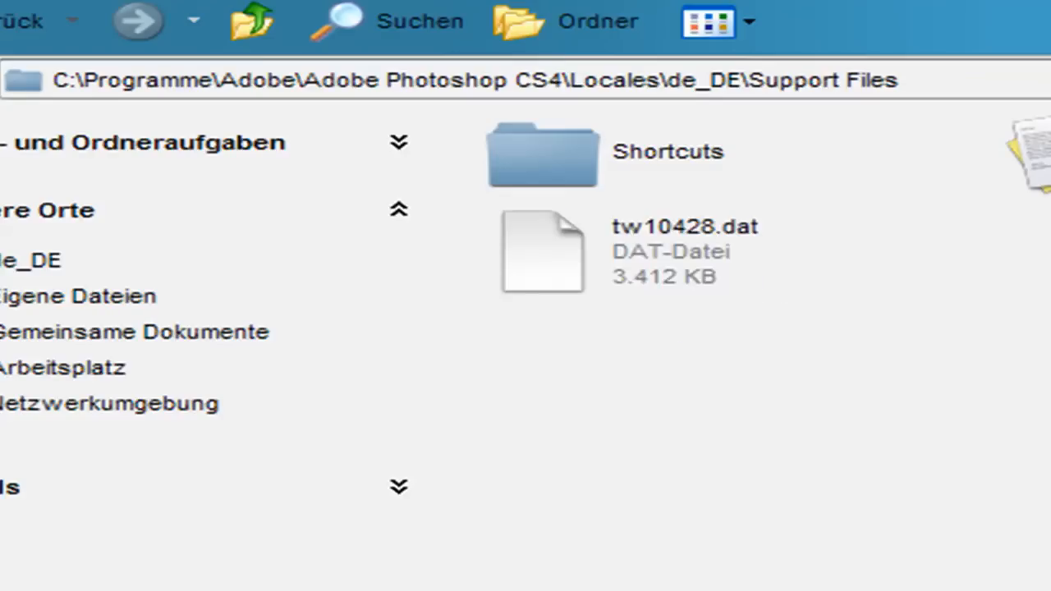
mouse_move(841, 292)
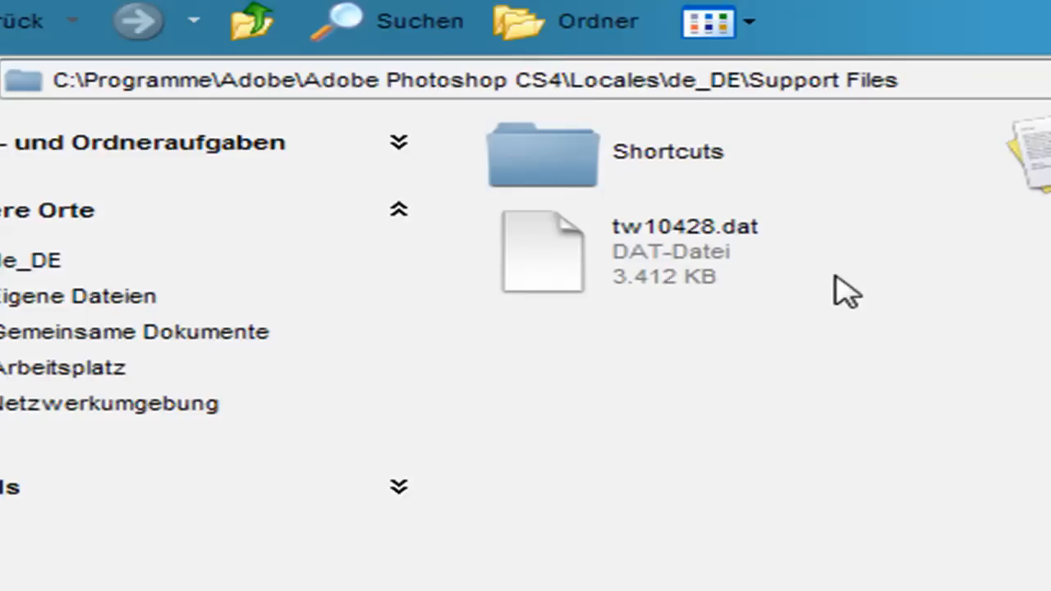
click(681, 249)
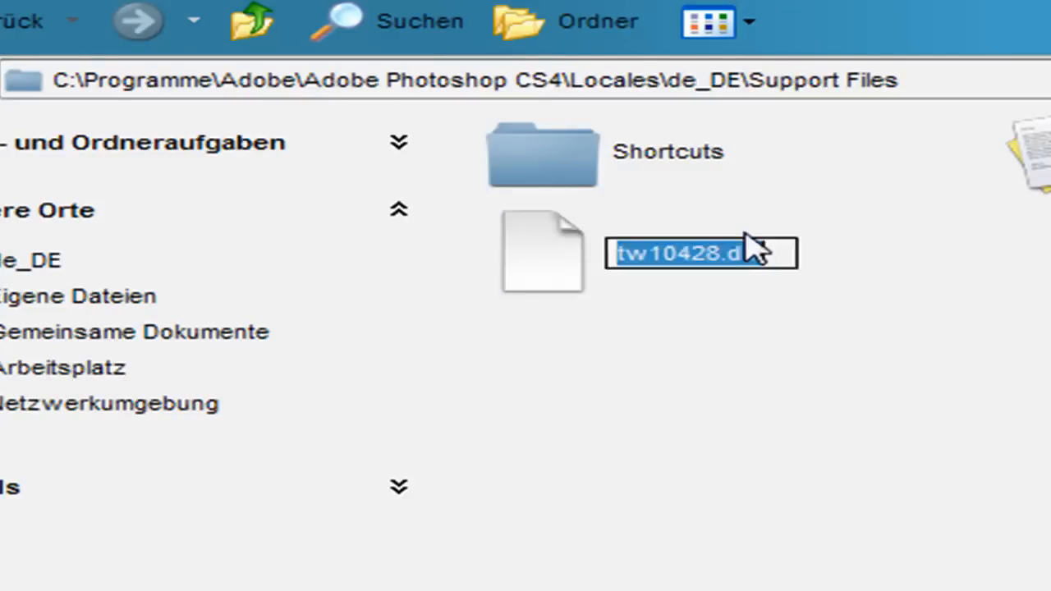
Change the file's extension from dat to bak, making it tw10428.bak
click(765, 253)
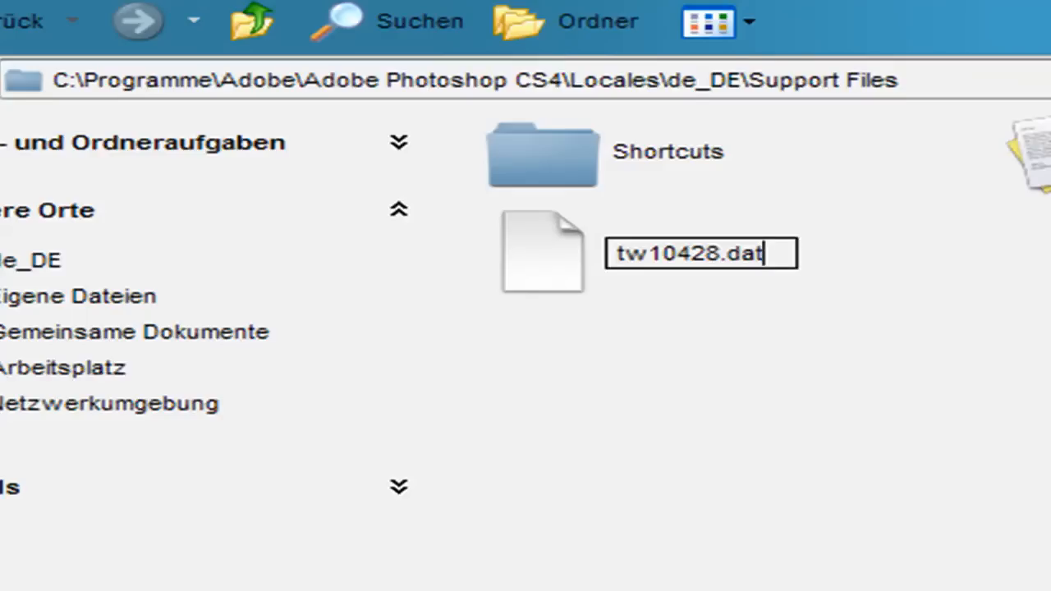
key(Backspace)
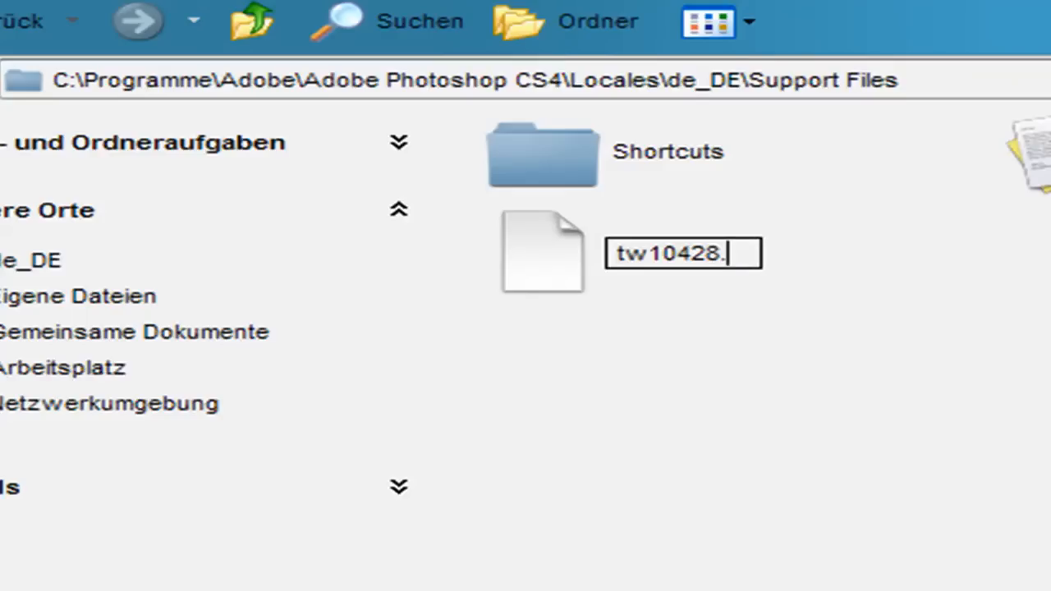
text(bak)
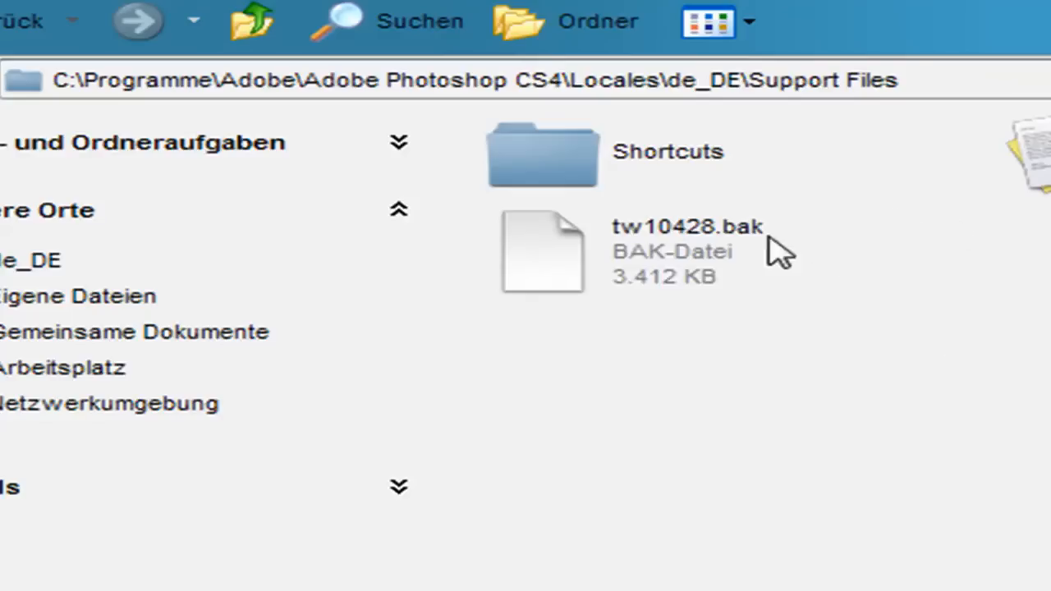
mouse_move(703, 309)
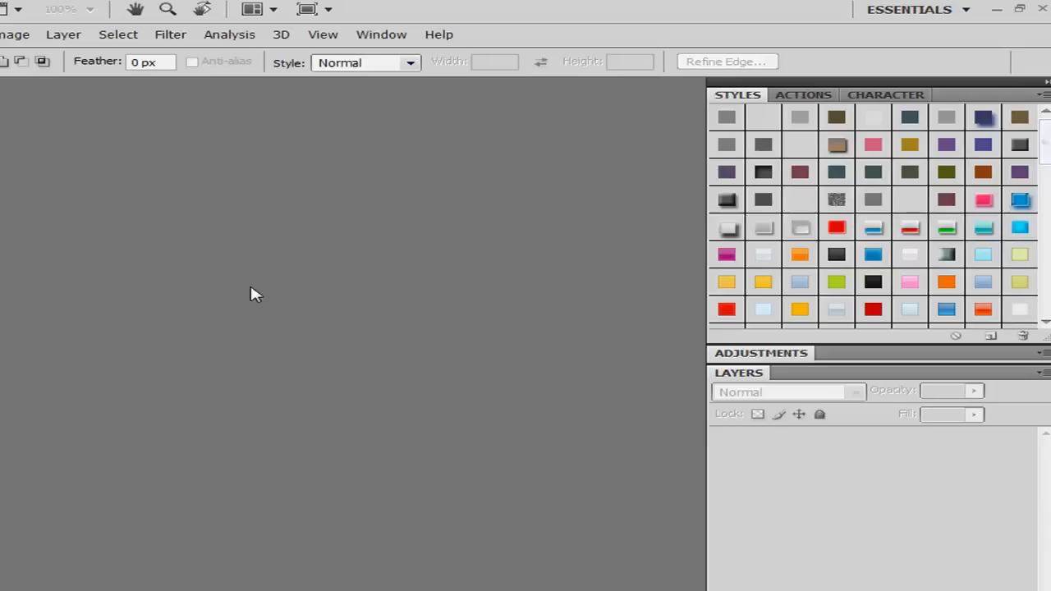
mouse_move(633, 125)
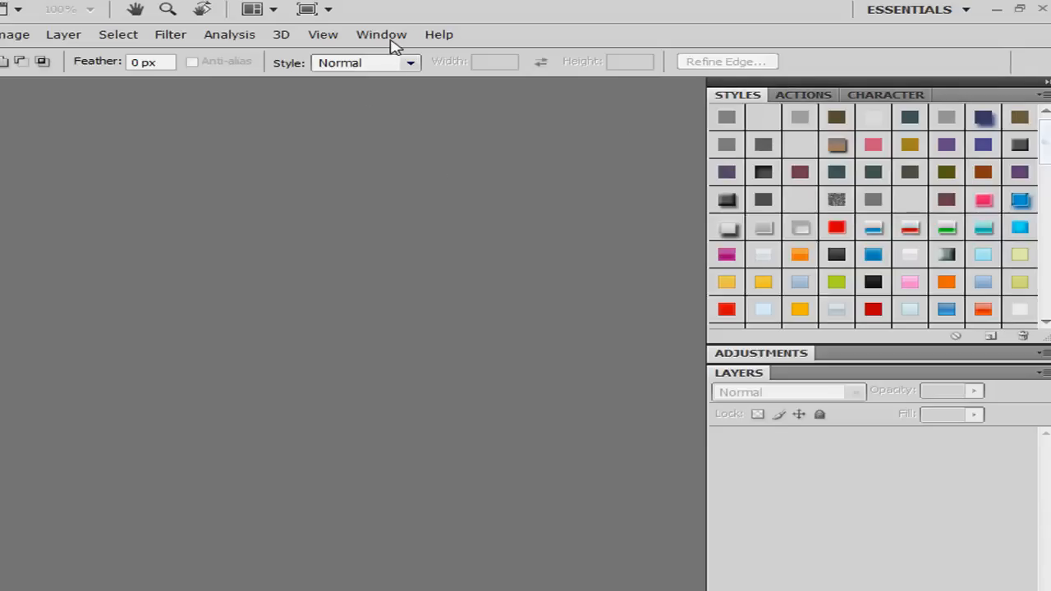
Verify the restarted Photoshop menu bar now reads File, Edit, Image, Layer, Window
click(381, 33)
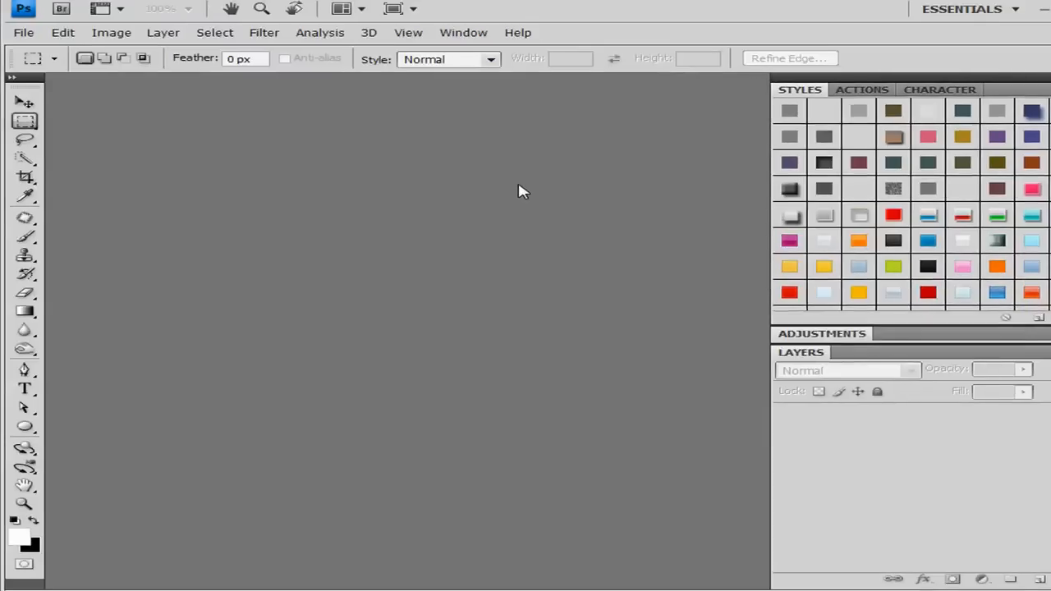
mouse_move(343, 220)
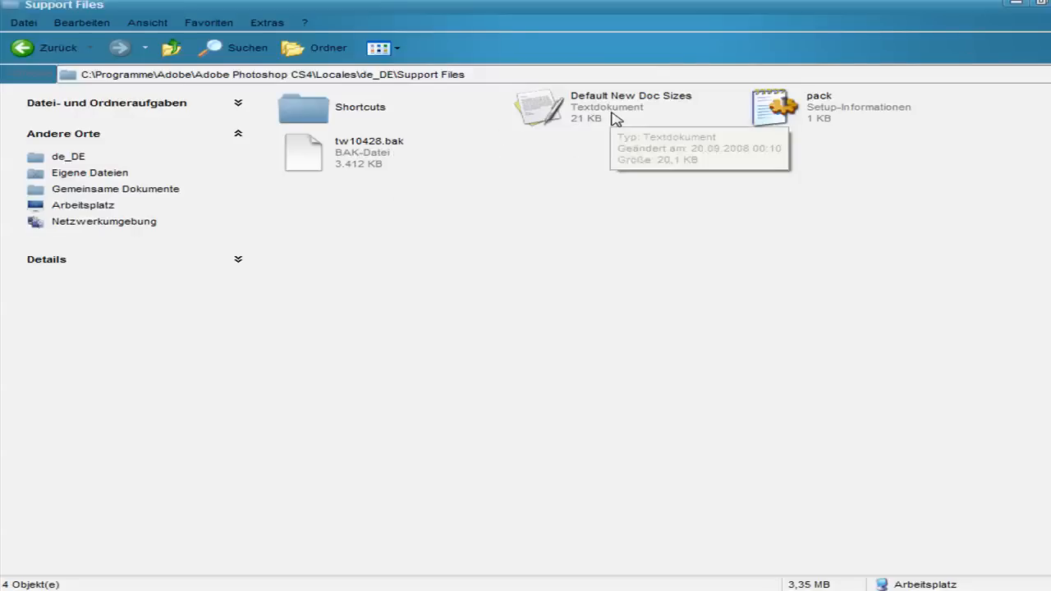
mouse_move(555, 178)
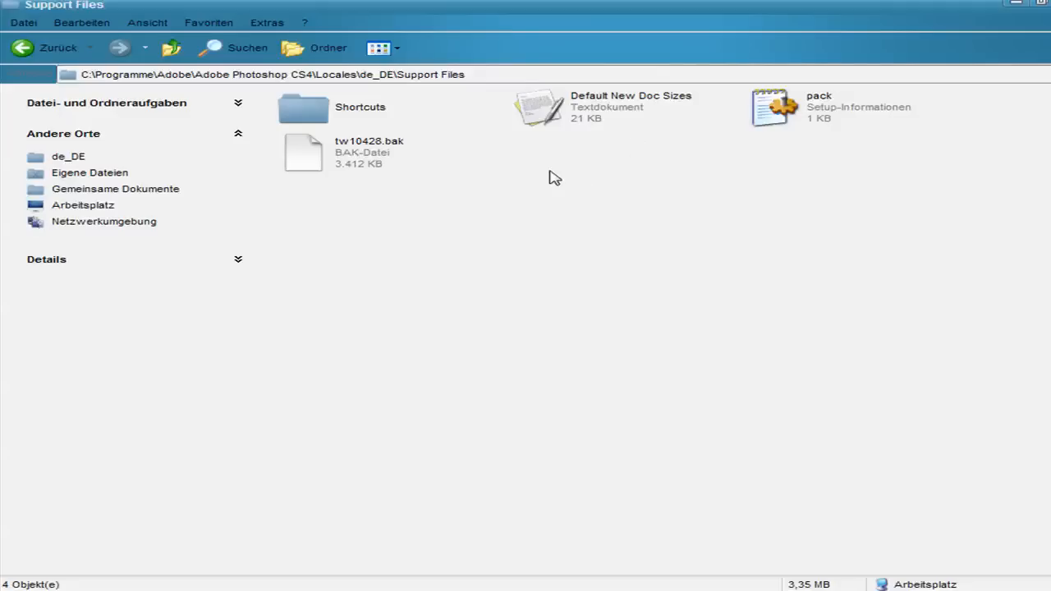
mouse_move(831, 164)
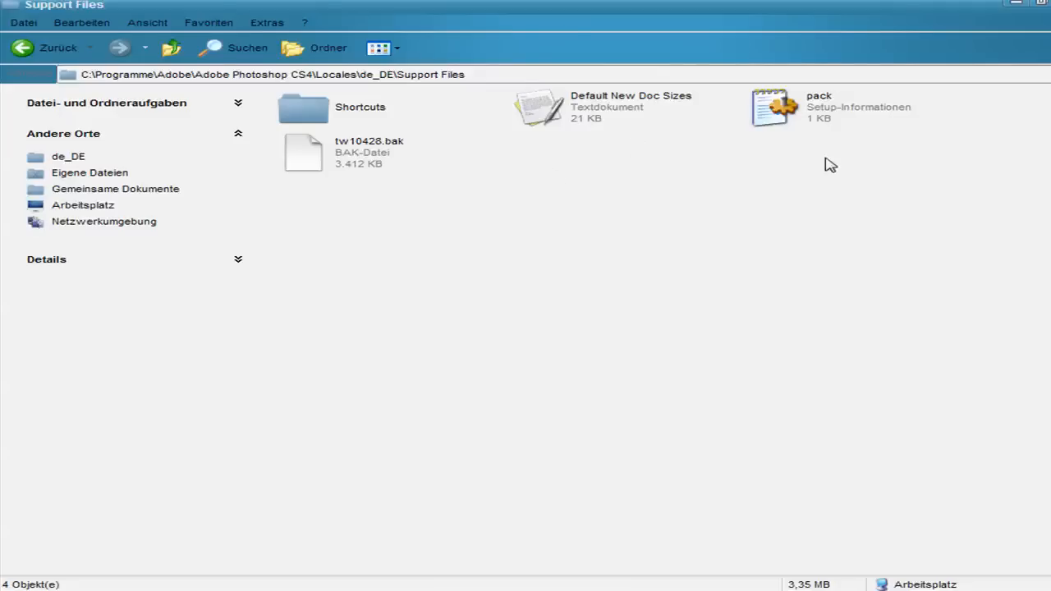